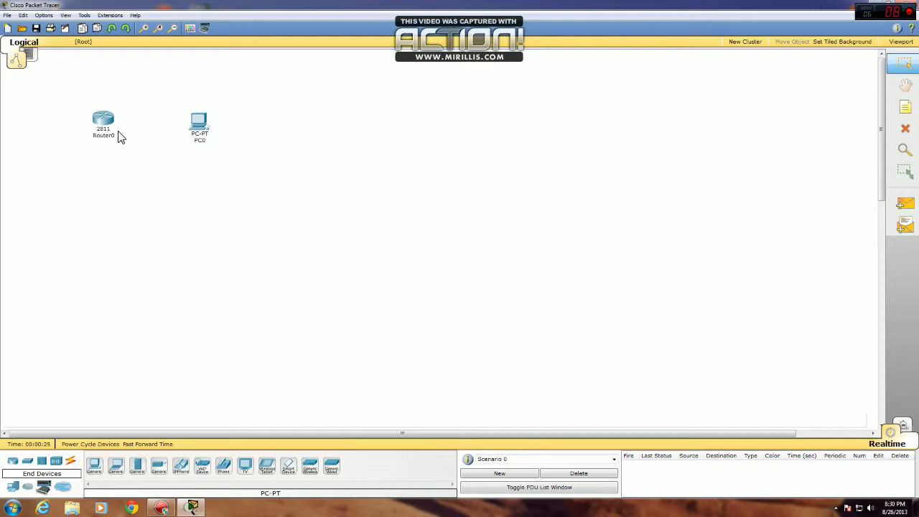
{"action": "mouse_move", "coordinate": [135, 453]}
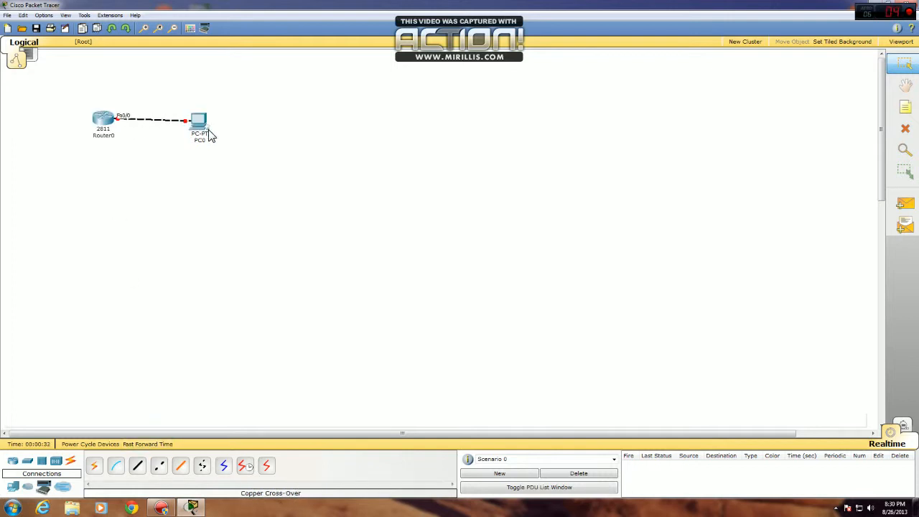
{"action": "mouse_move", "coordinate": [102, 118]}
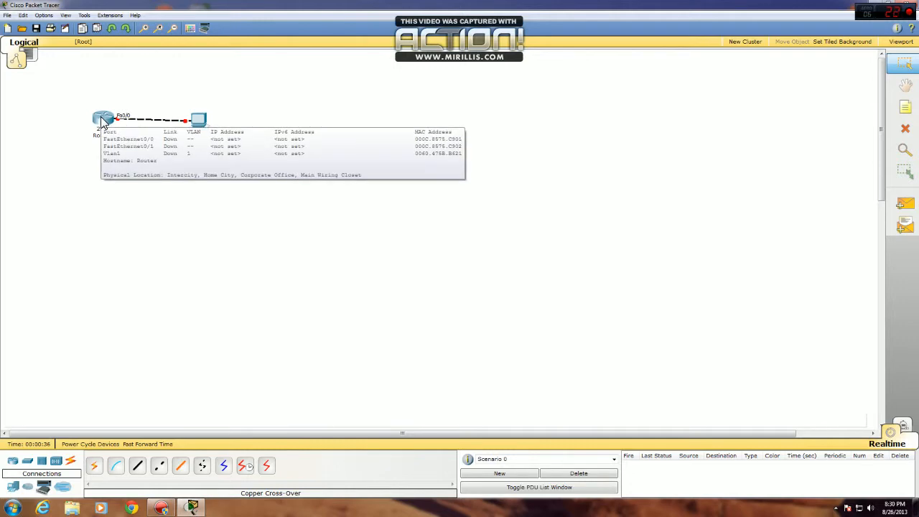
Step: Enter Router0's CLI and go into configuration for interface FastEthernet0/0
{"action": "left_click", "coordinate": [103, 117]}
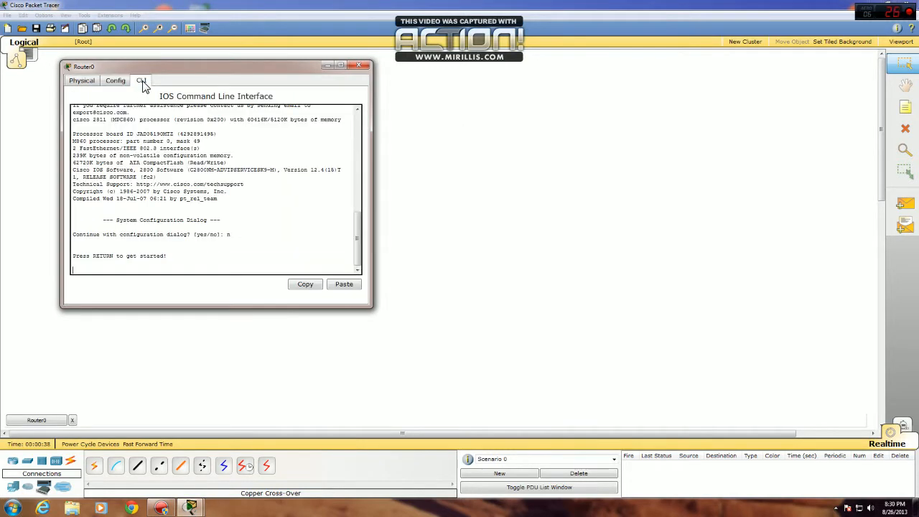
{"action": "key", "text": "Return"}
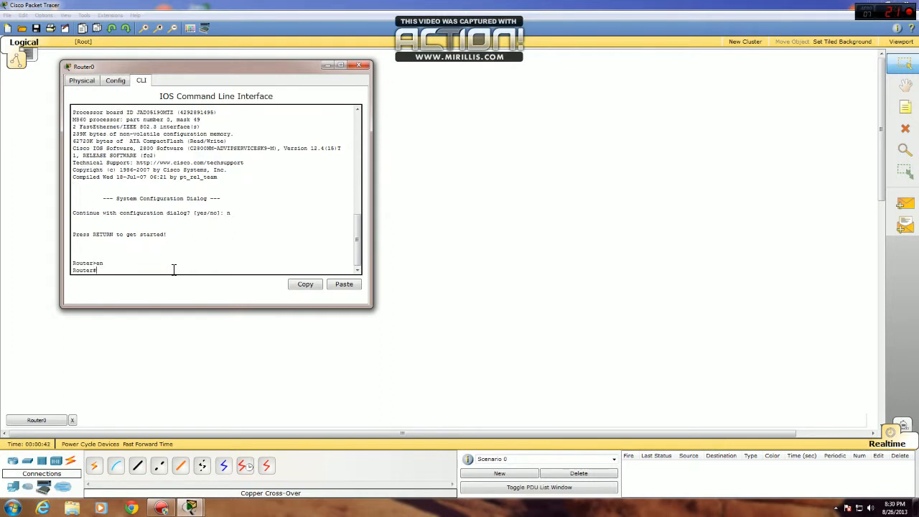
{"action": "type", "text": "conf t"}
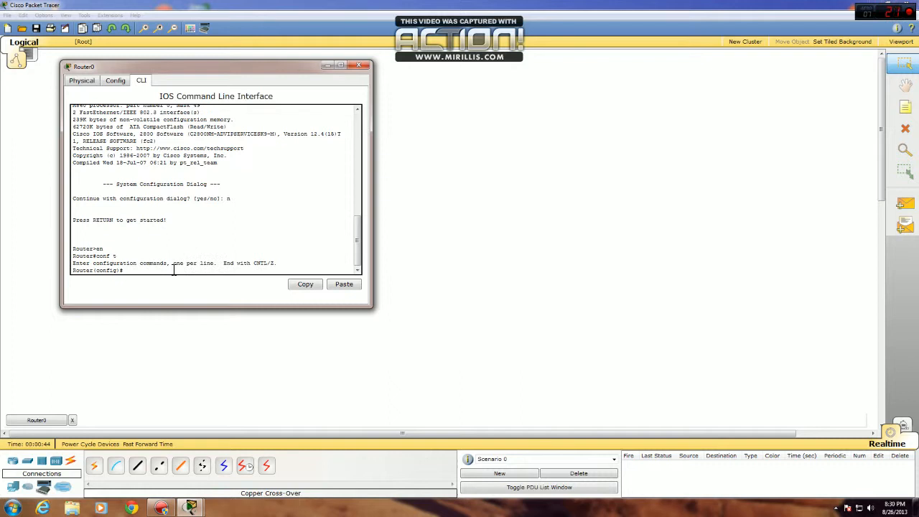
{"action": "type", "text": "int fa 0/0"}
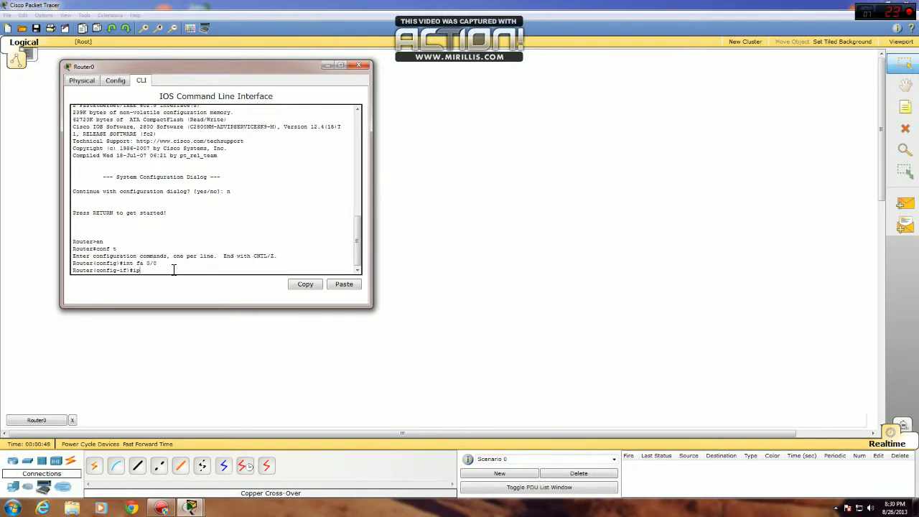
Step: Assign fa0/0 the address 192.168.1.1 255.255.255.0 and bring it up with no shut
{"action": "type", "text": "ip address 192.168"}
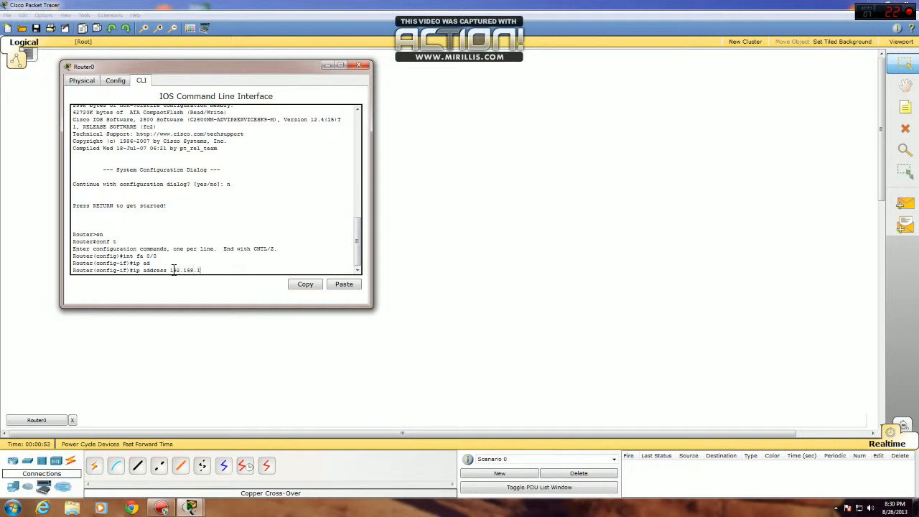
{"action": "type", "text": ".1"}
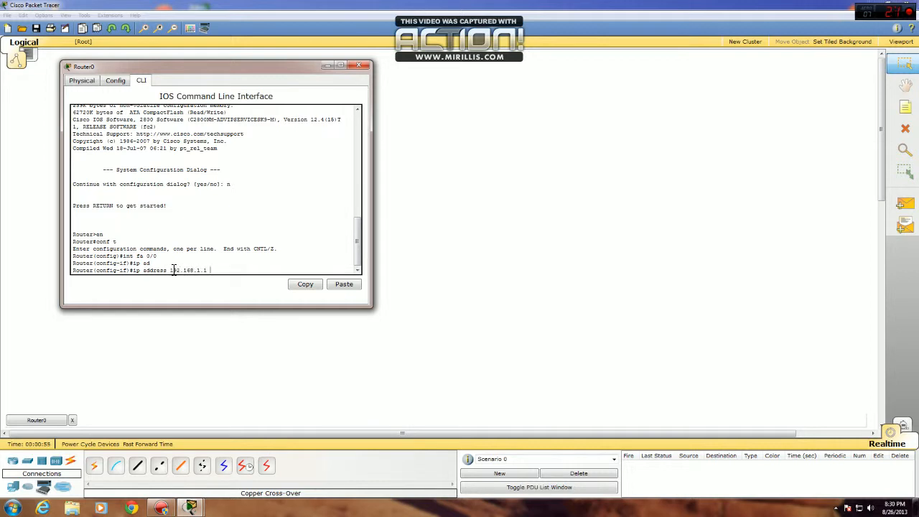
{"action": "type", "text": "255.255.255.0"}
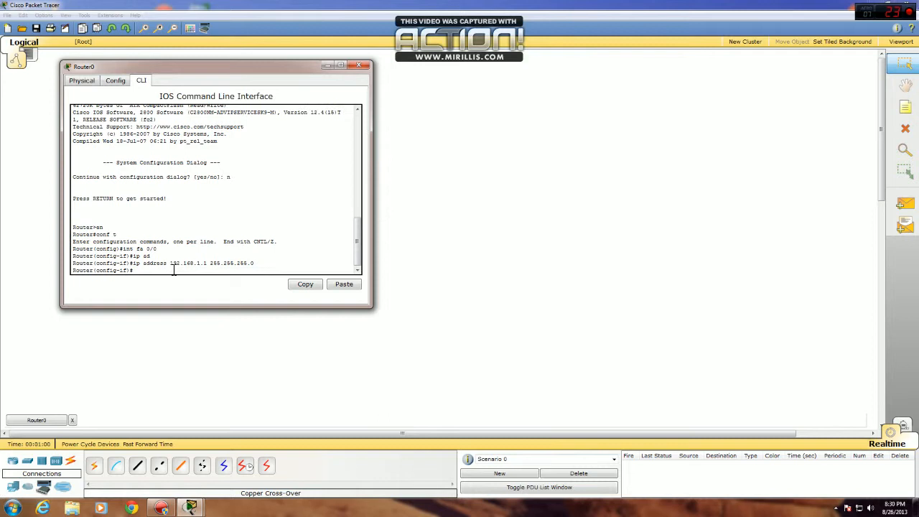
{"action": "type", "text": "no shut"}
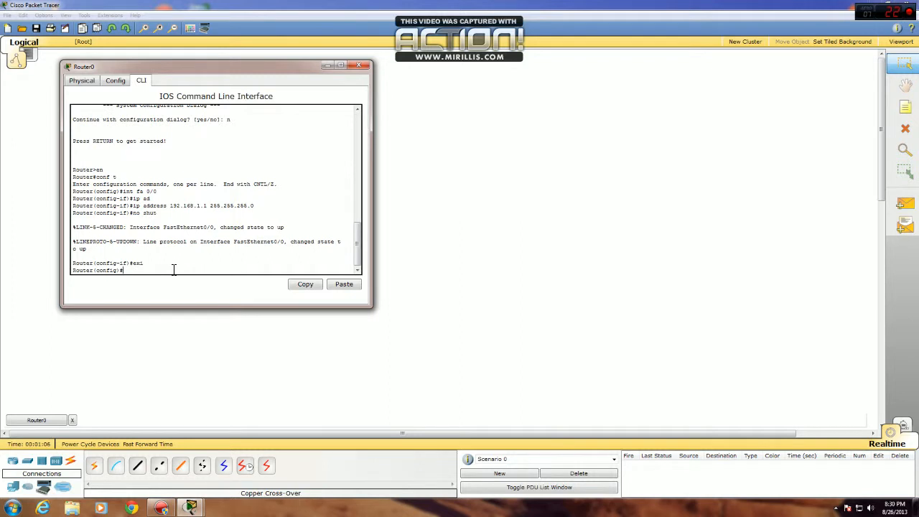
Step: Enter line vty 0 4 configuration and set a login password on it
{"action": "type", "text": "line"}
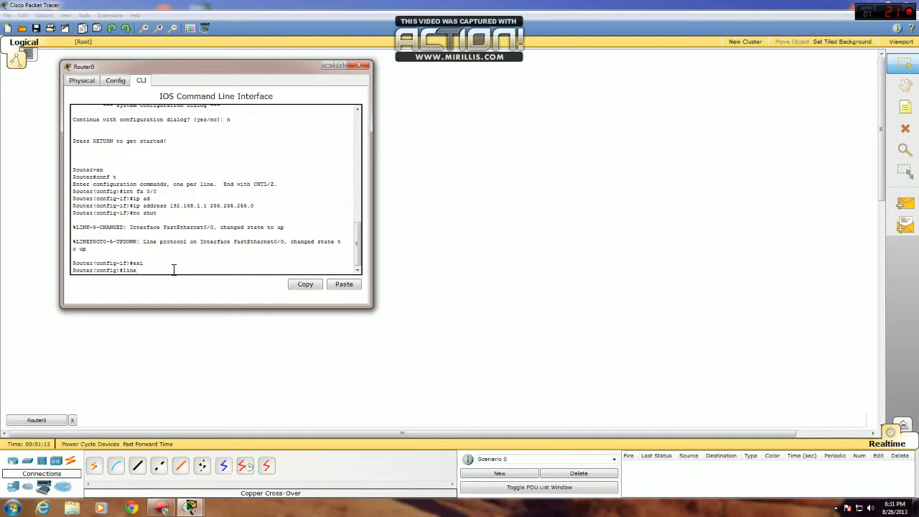
{"action": "type", "text": "vty 0 4"}
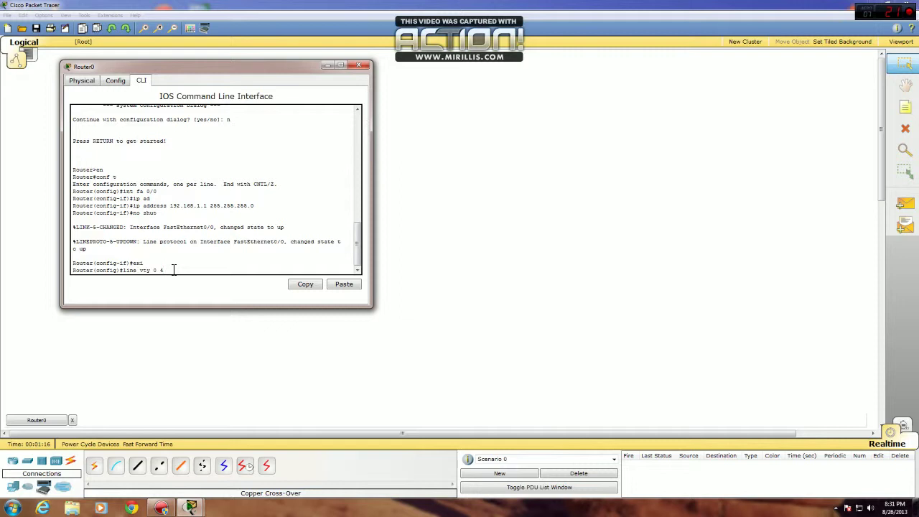
{"action": "key", "text": "Return"}
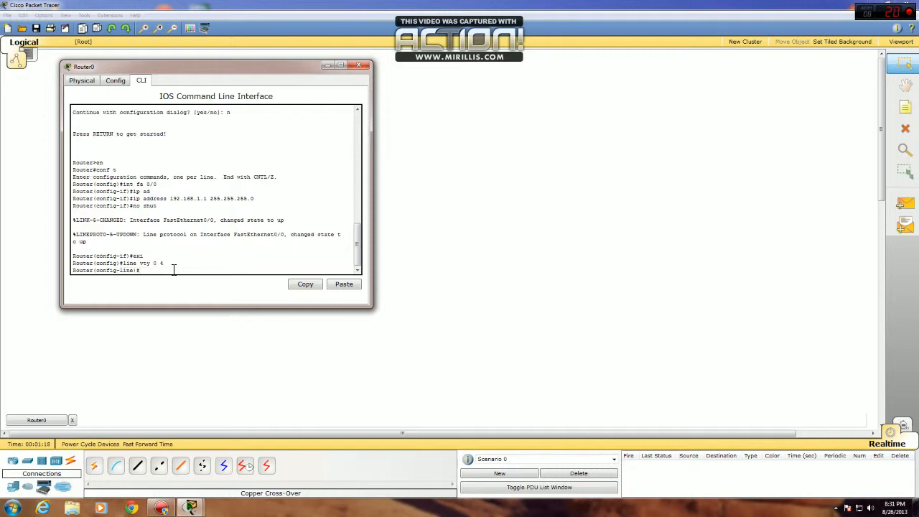
{"action": "type", "text": "pass"}
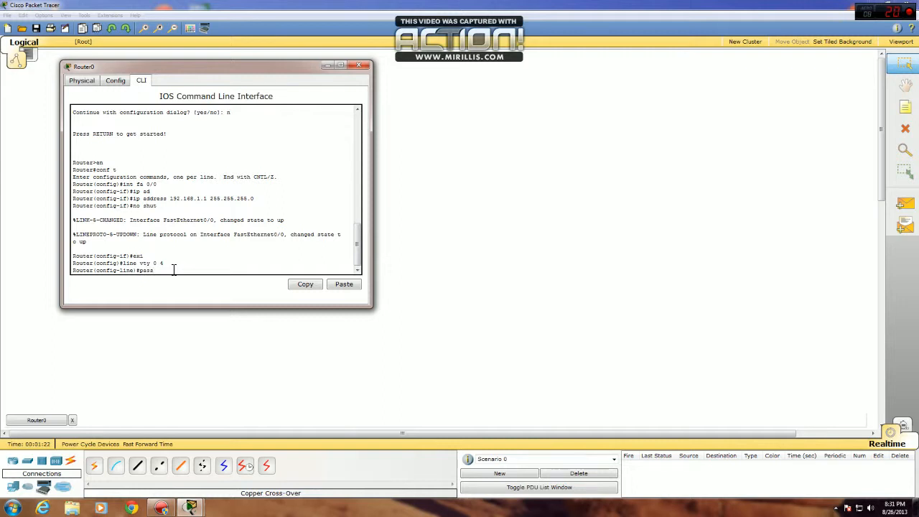
{"action": "type", "text": "word"}
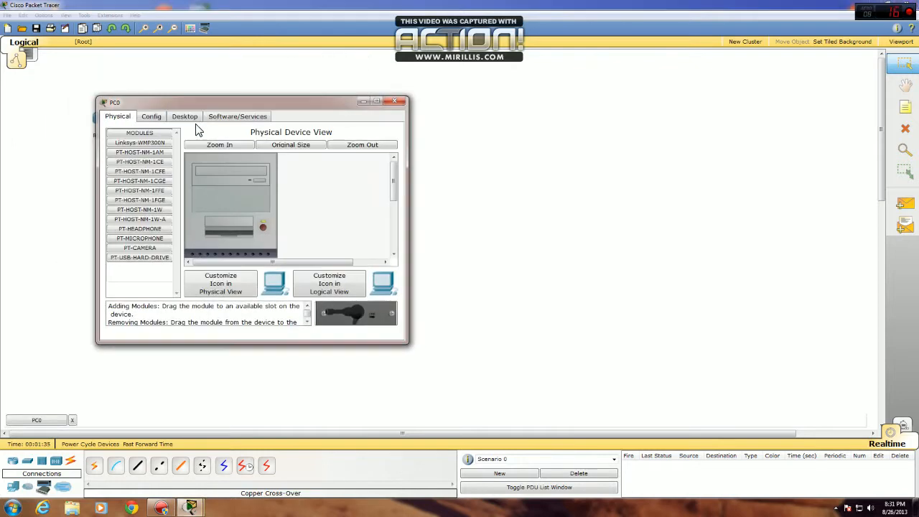
Step: Set PC0 to static IP 192.168.1.100, mask 255.255.255.0, gateway 192.168.1.1
{"action": "left_click", "coordinate": [184, 116]}
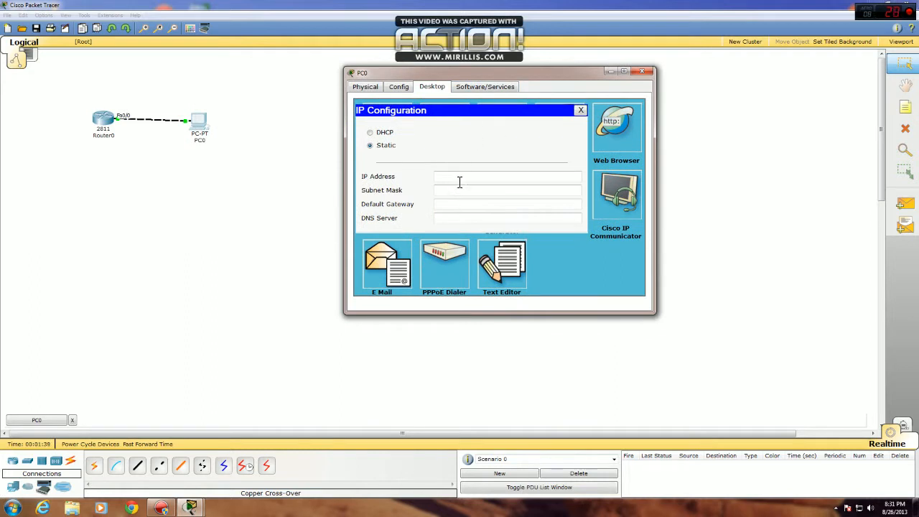
{"action": "type", "text": "192.168.1.100"}
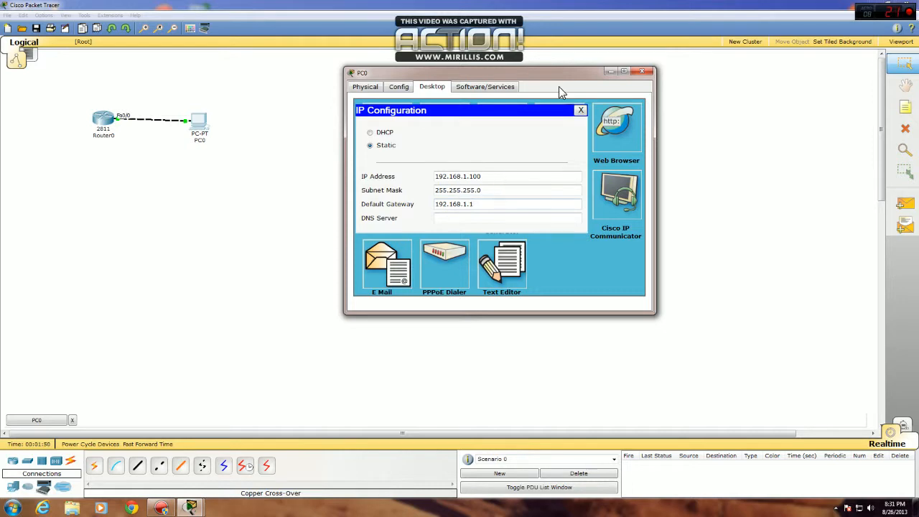
{"action": "left_click", "coordinate": [641, 72]}
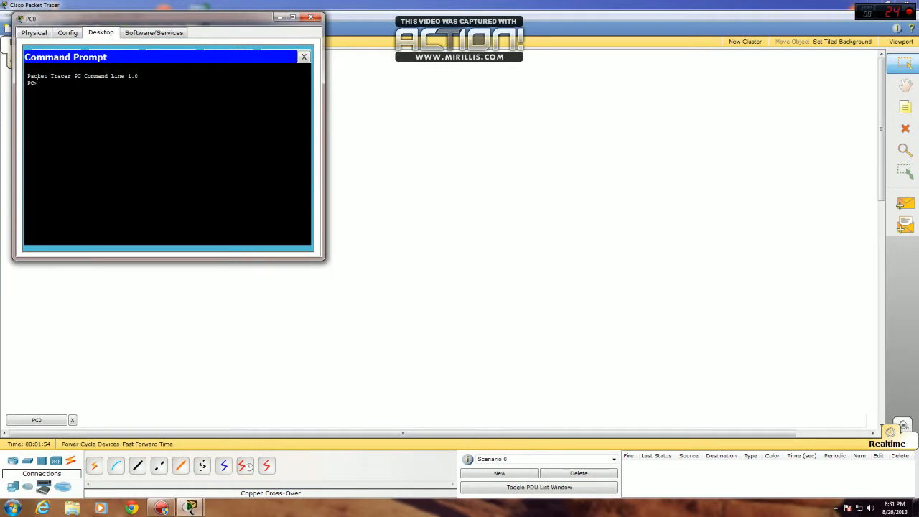
Step: Telnet from PC0 to 192.168.1.1, log in with the VTY password, then leave the prompt
{"action": "type", "text": "telnet"}
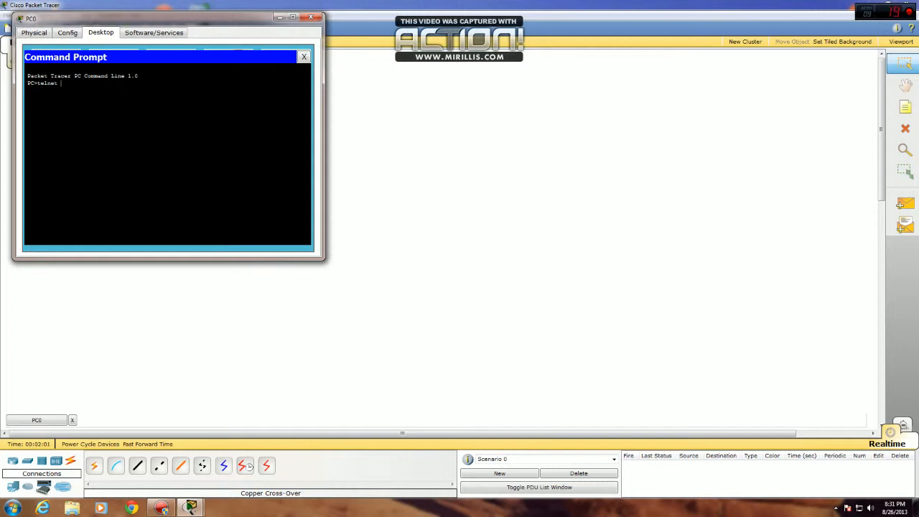
{"action": "type", "text": "192.168.1.1"}
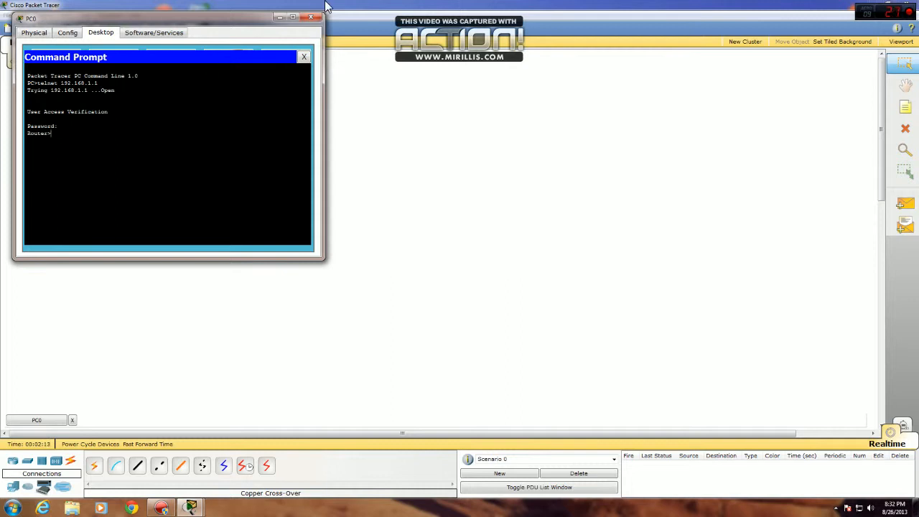
{"action": "mouse_move", "coordinate": [313, 20]}
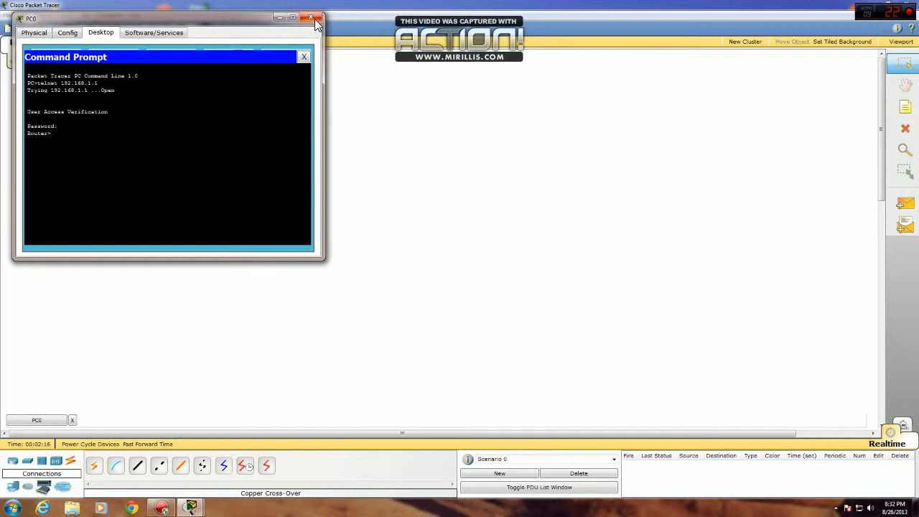
{"action": "mouse_move", "coordinate": [306, 57]}
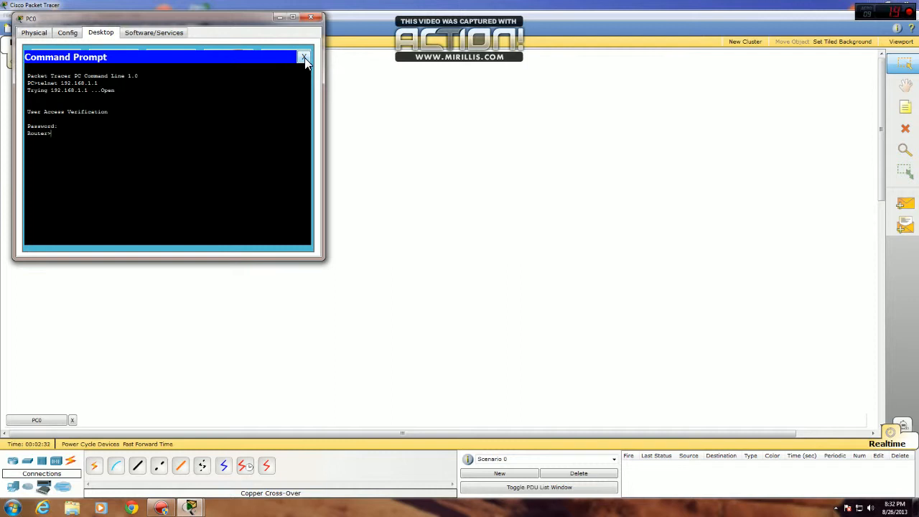
{"action": "left_click", "coordinate": [304, 57]}
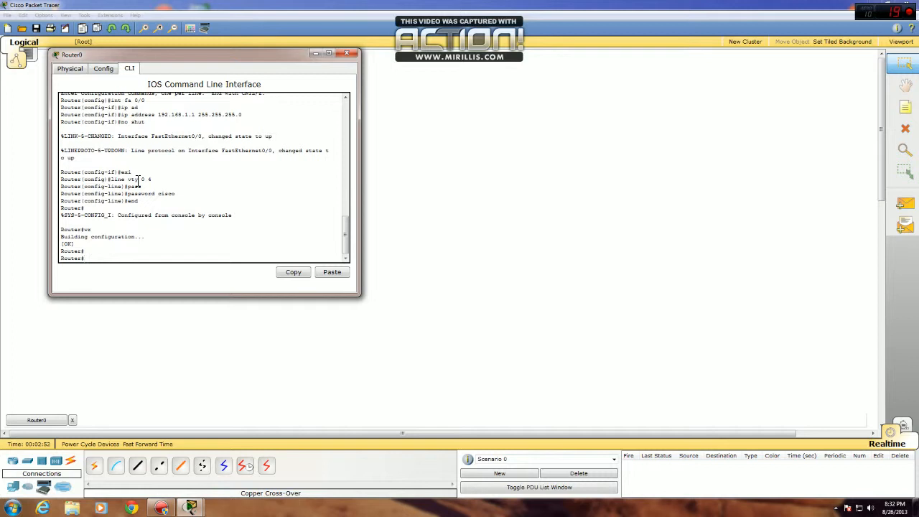
Step: In global configuration, rename the router with hostname R1
{"action": "type", "text": "hostname"}
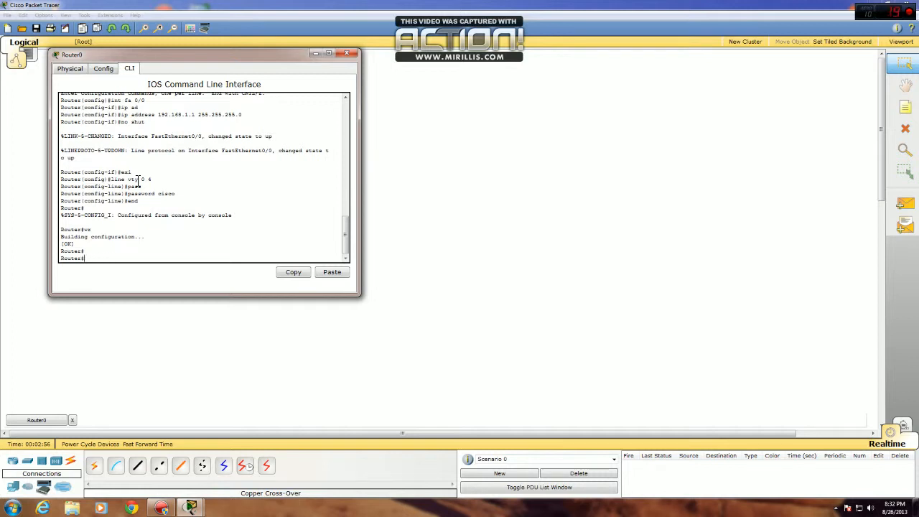
{"action": "type", "text": "conf t"}
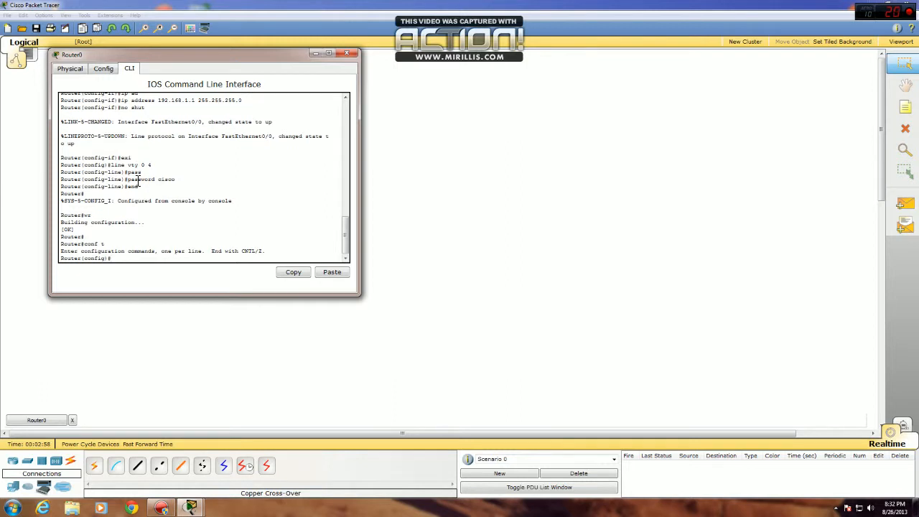
{"action": "type", "text": "hostname"}
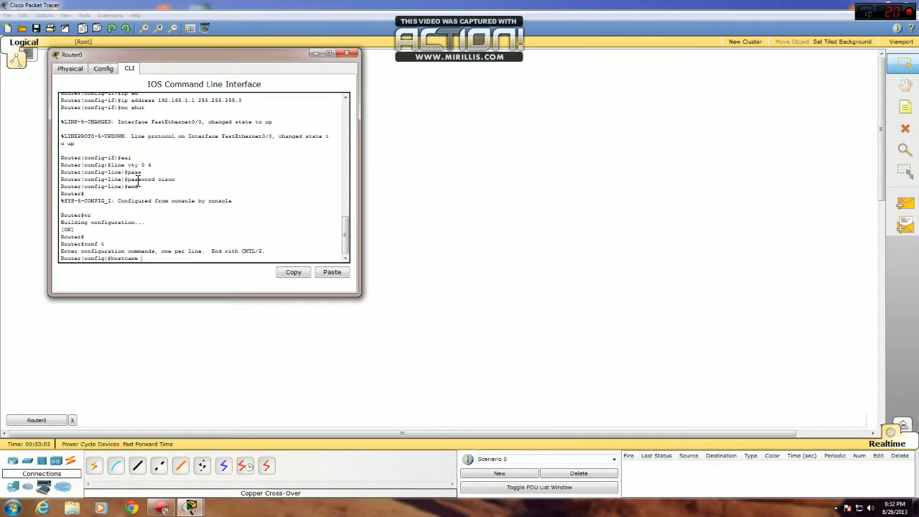
{"action": "type", "text": "R1"}
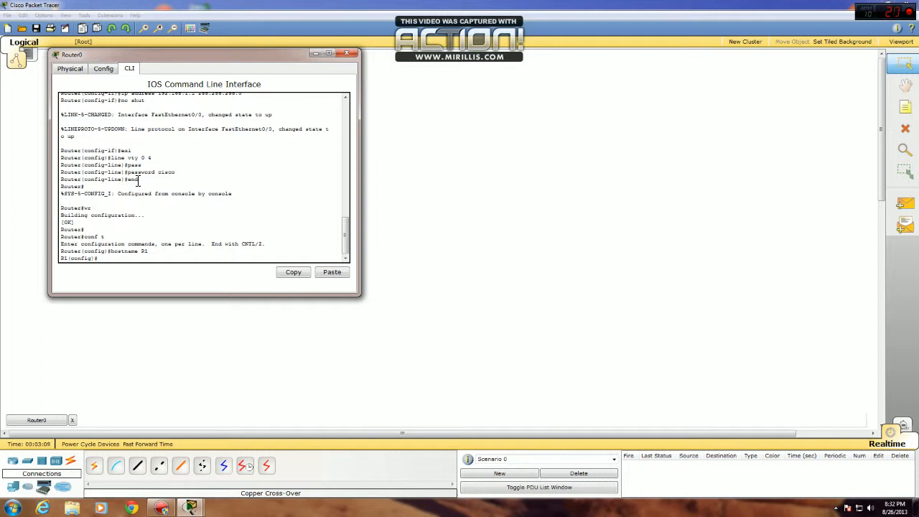
Step: Set the router's domain name to steve.com with ip domain name
{"action": "type", "text": "ip"}
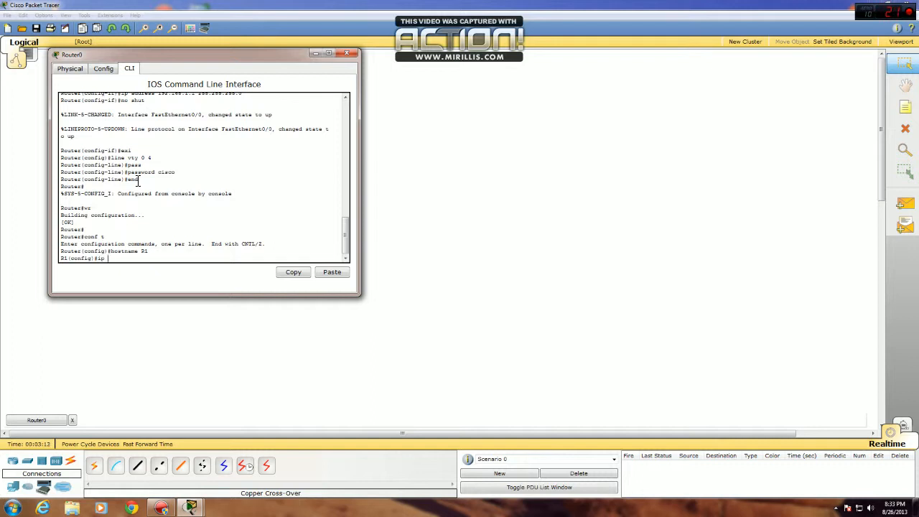
{"action": "type", "text": "domain name"}
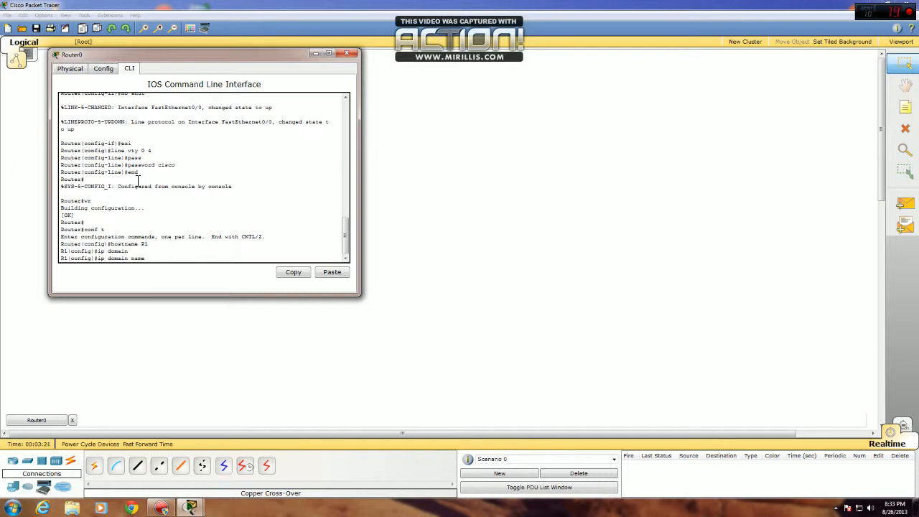
{"action": "type", "text": "steve.com"}
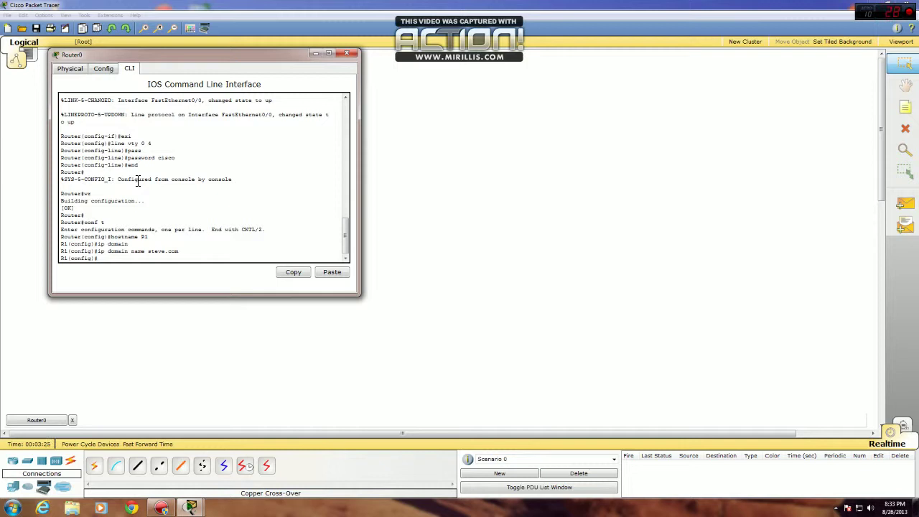
Step: Run crypto key generate rsa with a 1024-bit modulus and begin ip ssh configuration
{"action": "type", "text": "crypto key generate"}
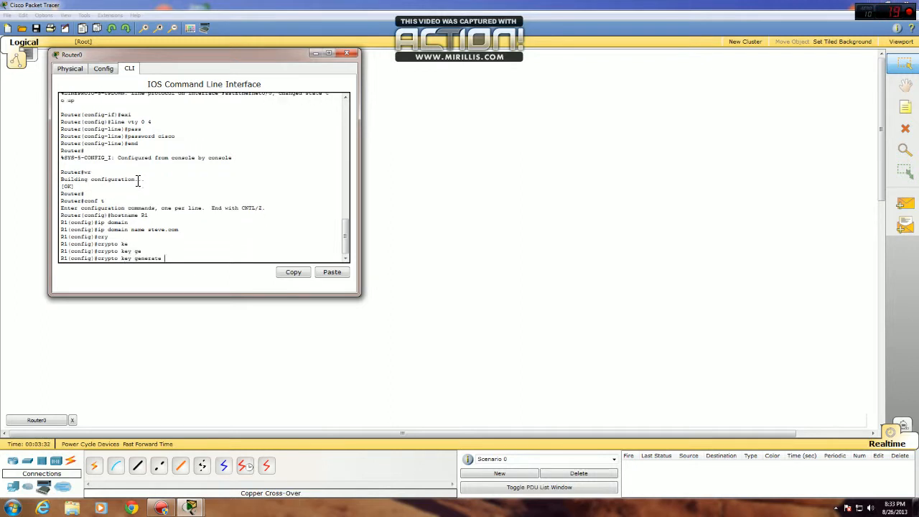
{"action": "type", "text": "rsa"}
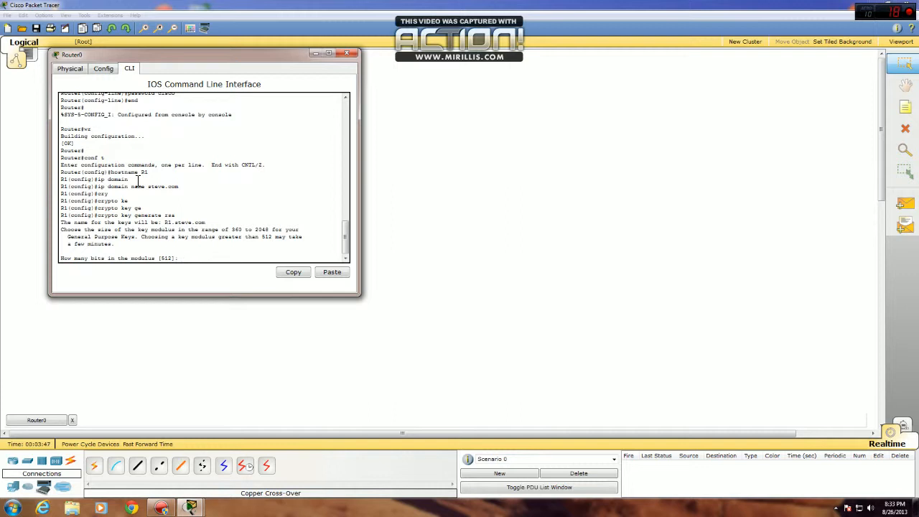
{"action": "type", "text": "1024"}
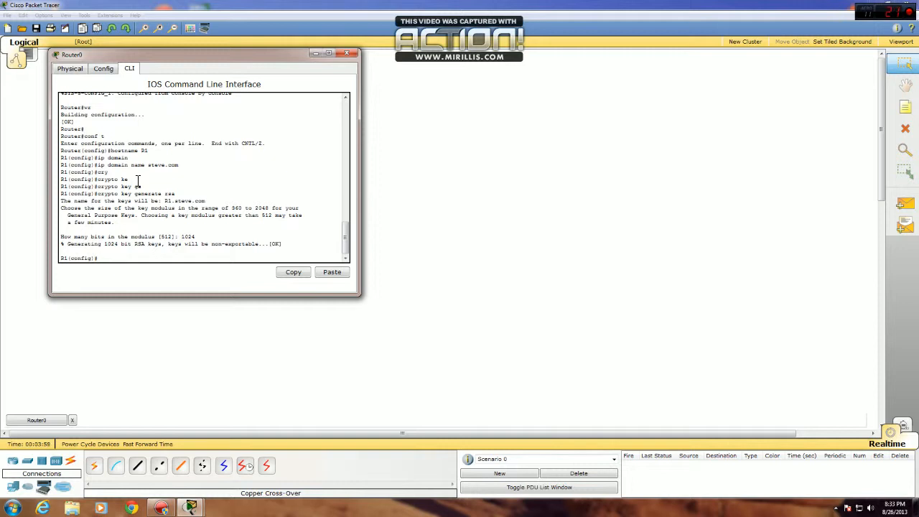
{"action": "type", "text": "ip ssh version 2"}
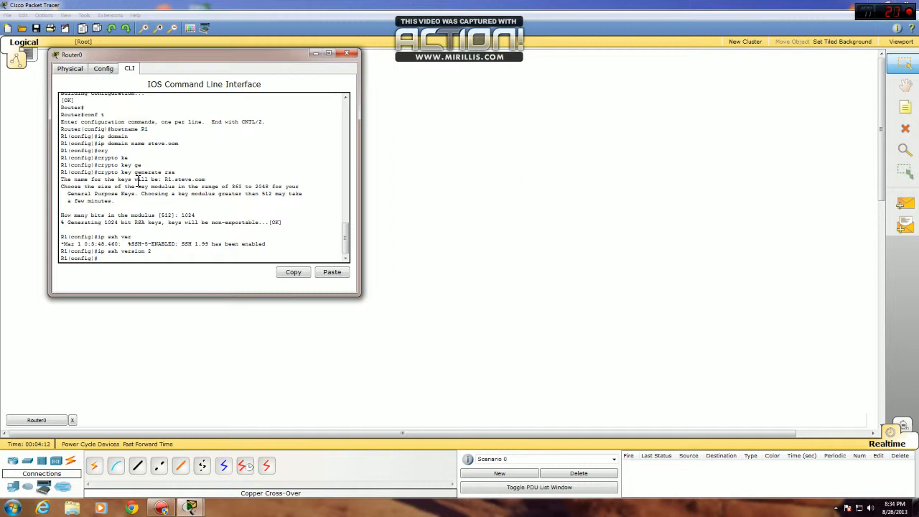
Step: On line vty 0 4 allow transport input ssh only, save, and bring up PC0
{"action": "type", "text": "line vty 0 4"}
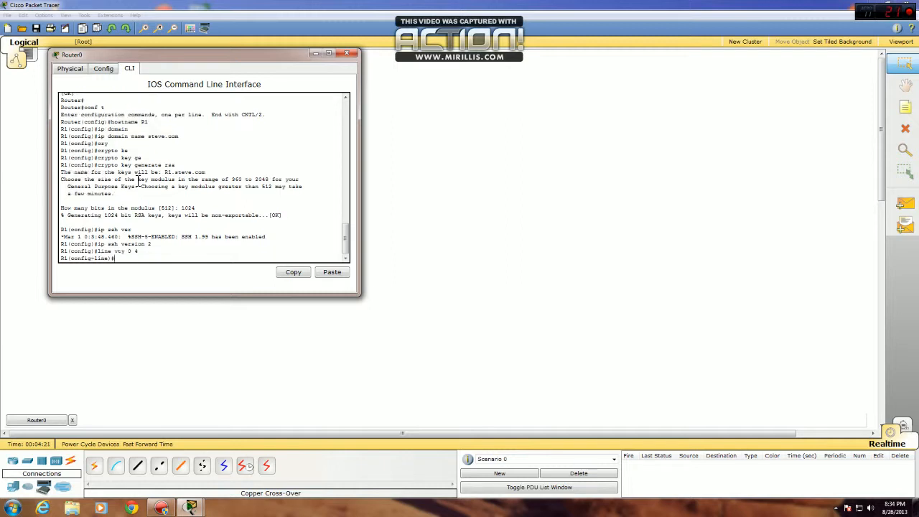
{"action": "type", "text": "transport input ssh"}
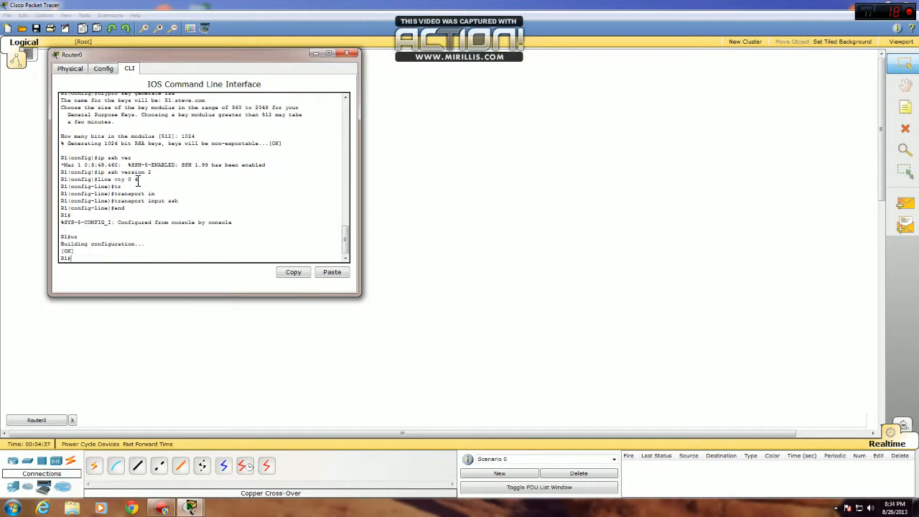
{"action": "left_click", "coordinate": [350, 51]}
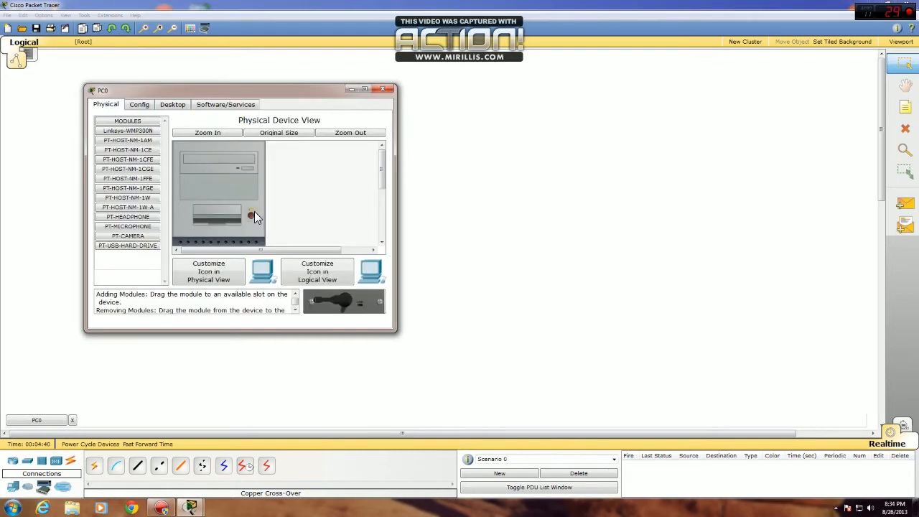
Step: From PC0's command prompt run ssh -l admin 192.168.1.1, reach R1's prompt, then close PC0
{"action": "left_click", "coordinate": [172, 104]}
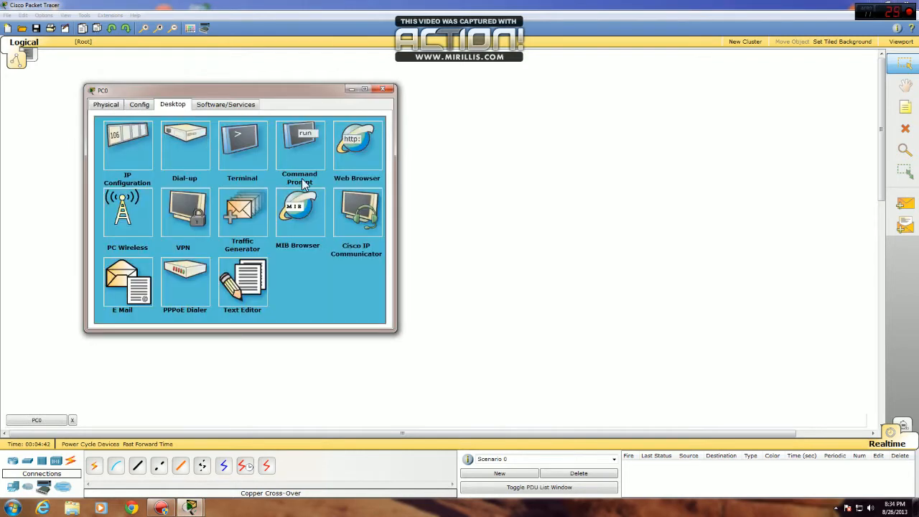
{"action": "left_click", "coordinate": [299, 136]}
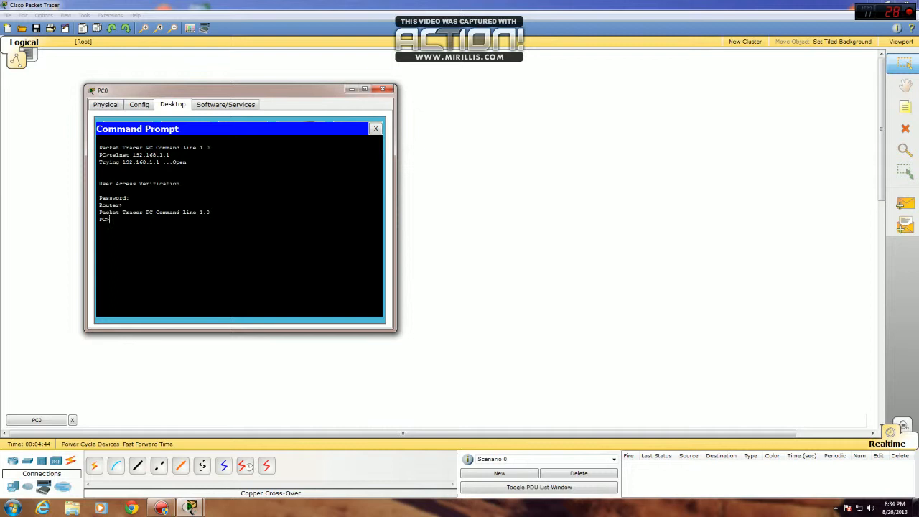
{"action": "type", "text": "ssh -l"}
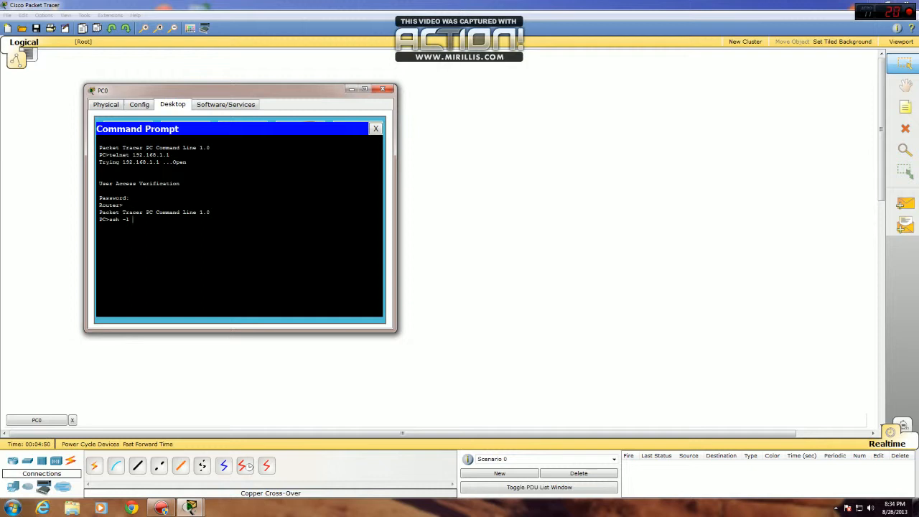
{"action": "type", "text": "admin"}
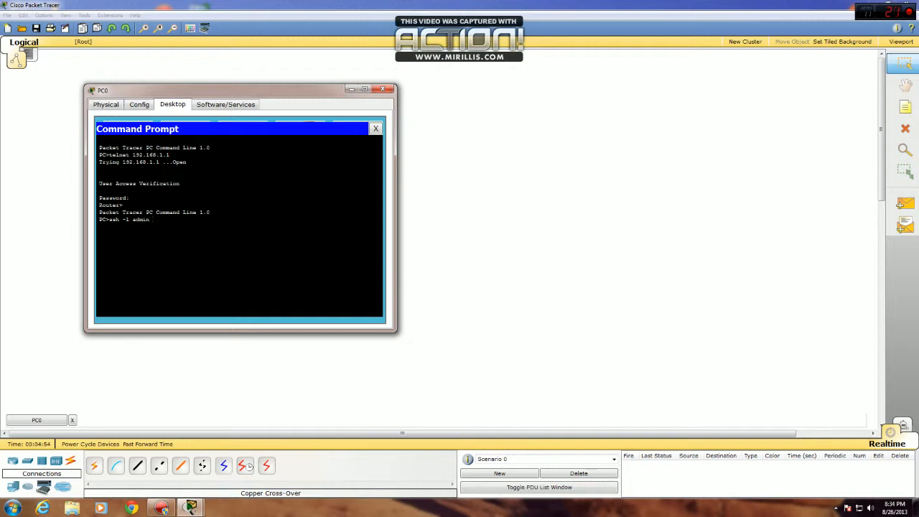
{"action": "type", "text": "1"}
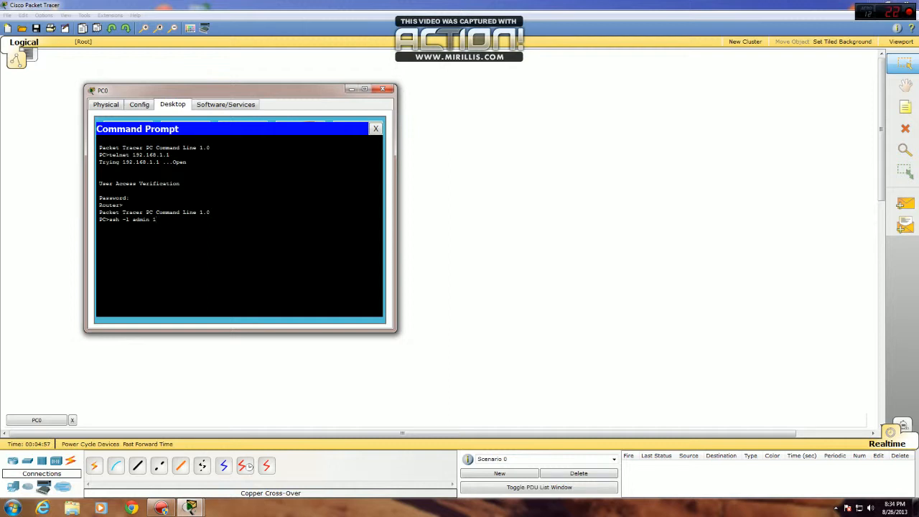
{"action": "type", "text": "92.168.1.1"}
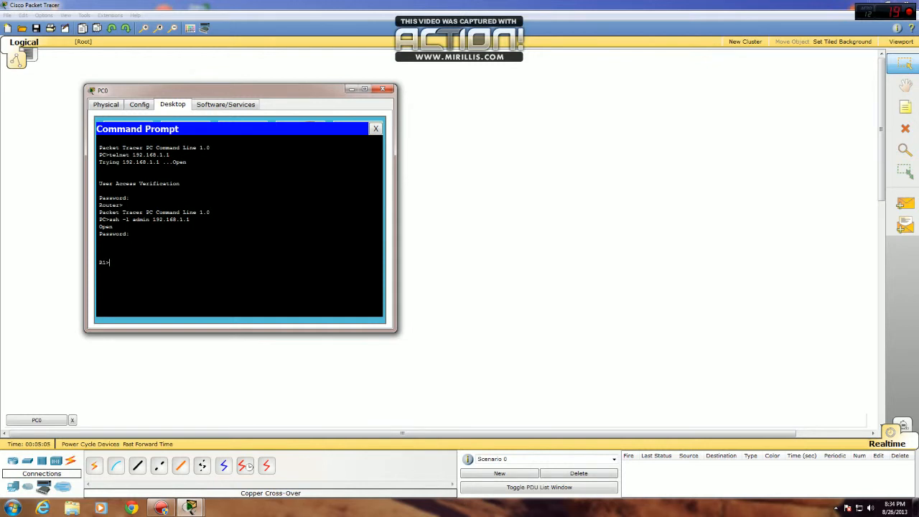
{"action": "left_click", "coordinate": [383, 89]}
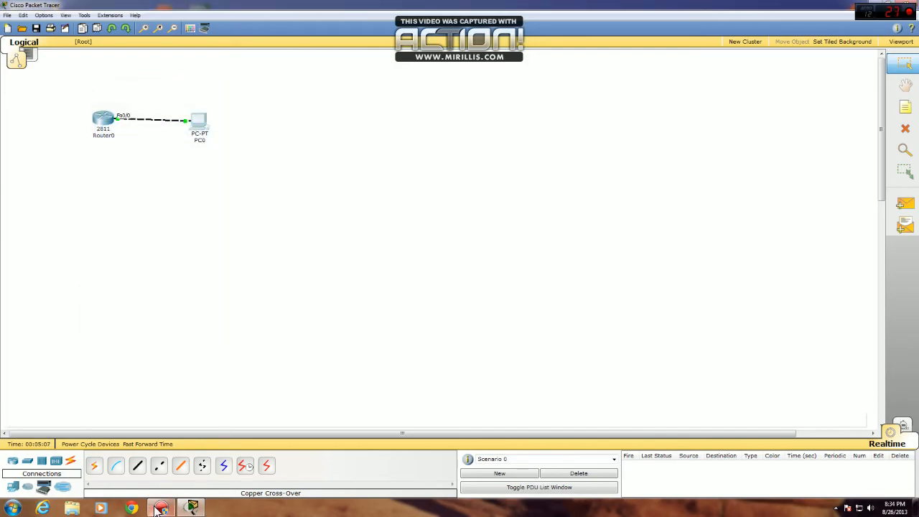